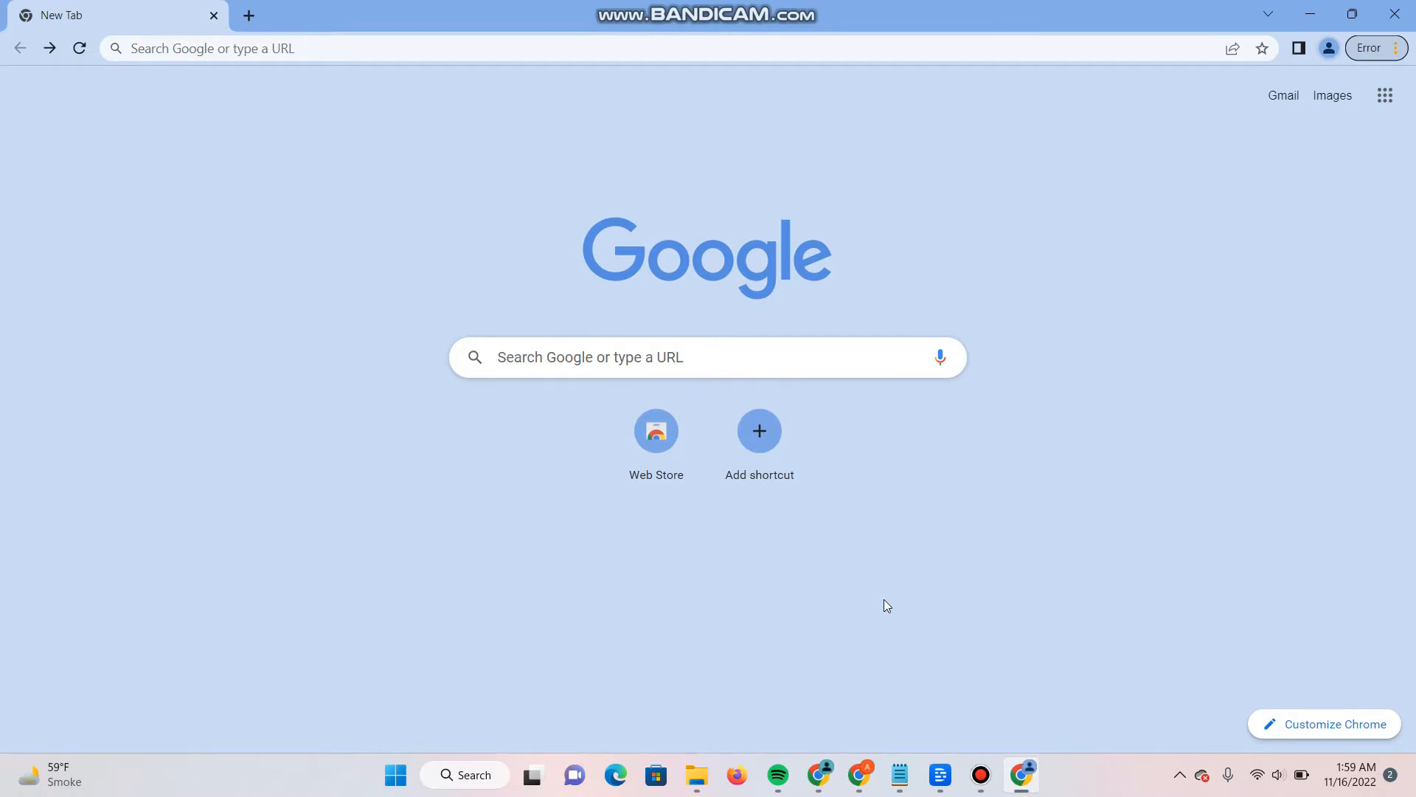
mouse_move(880, 602)
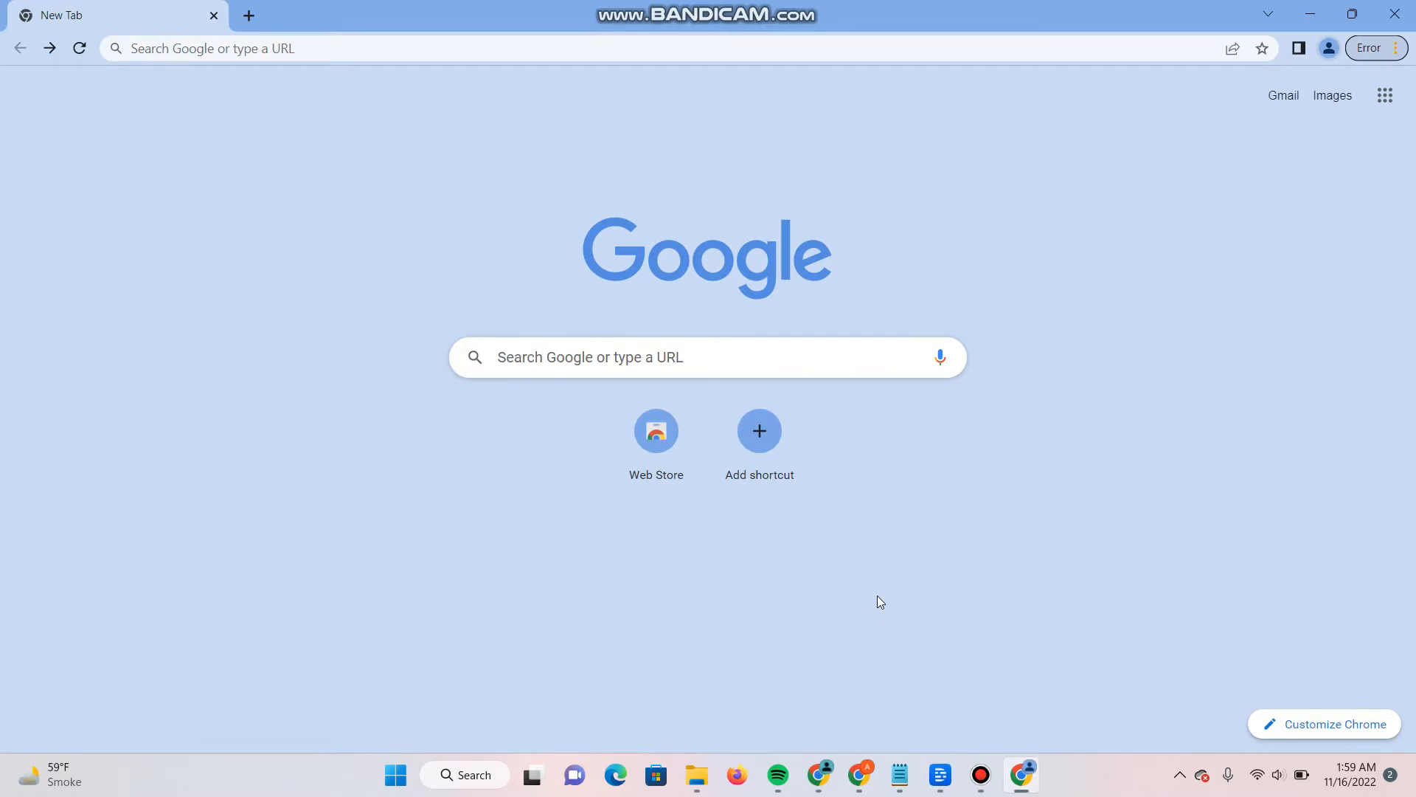
Search Google for "trust wallet" to find the official trustwallet.com result
type("trust wallet")
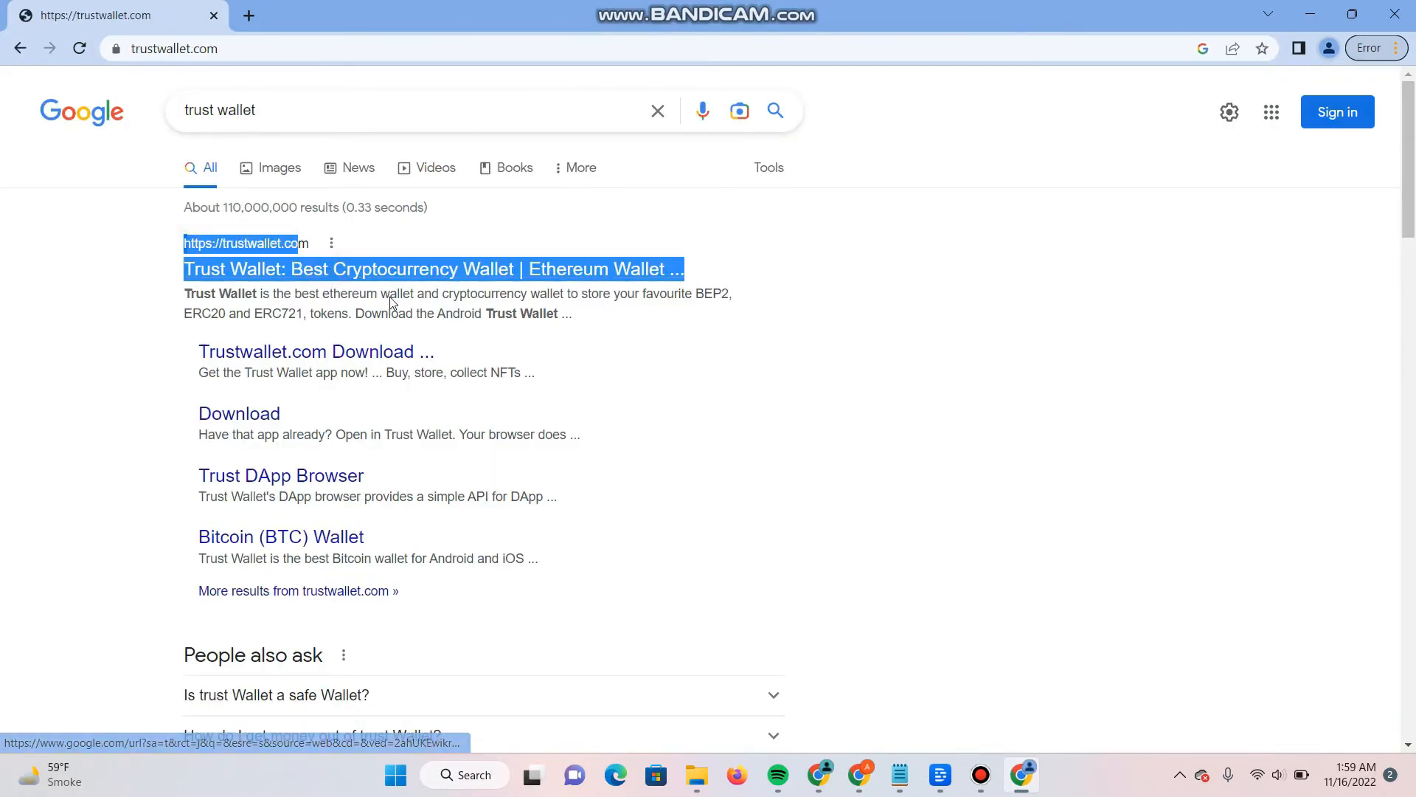
From trustwallet.com's Browser Extension page, reach the extension's Chrome Web Store listing
left_click(431, 269)
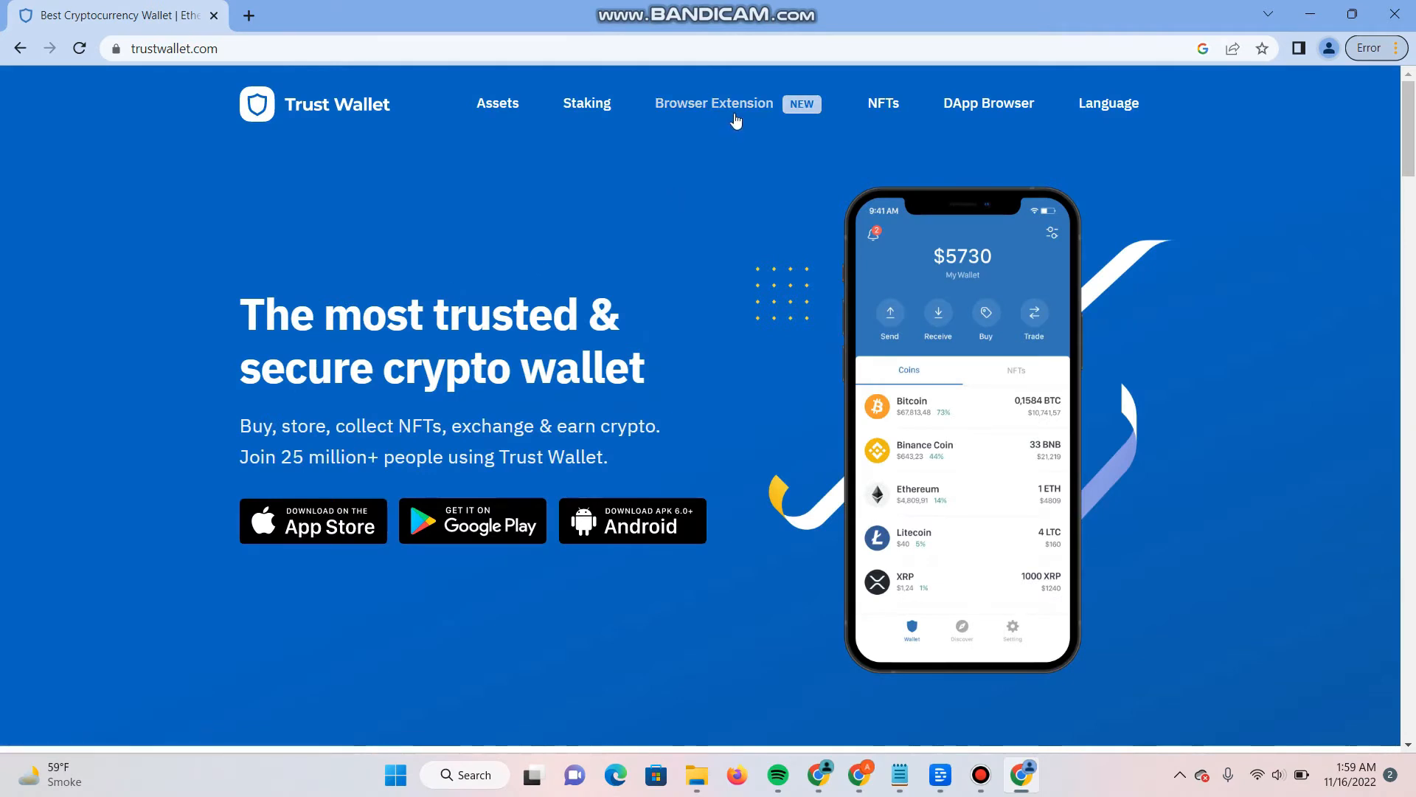
mouse_move(779, 118)
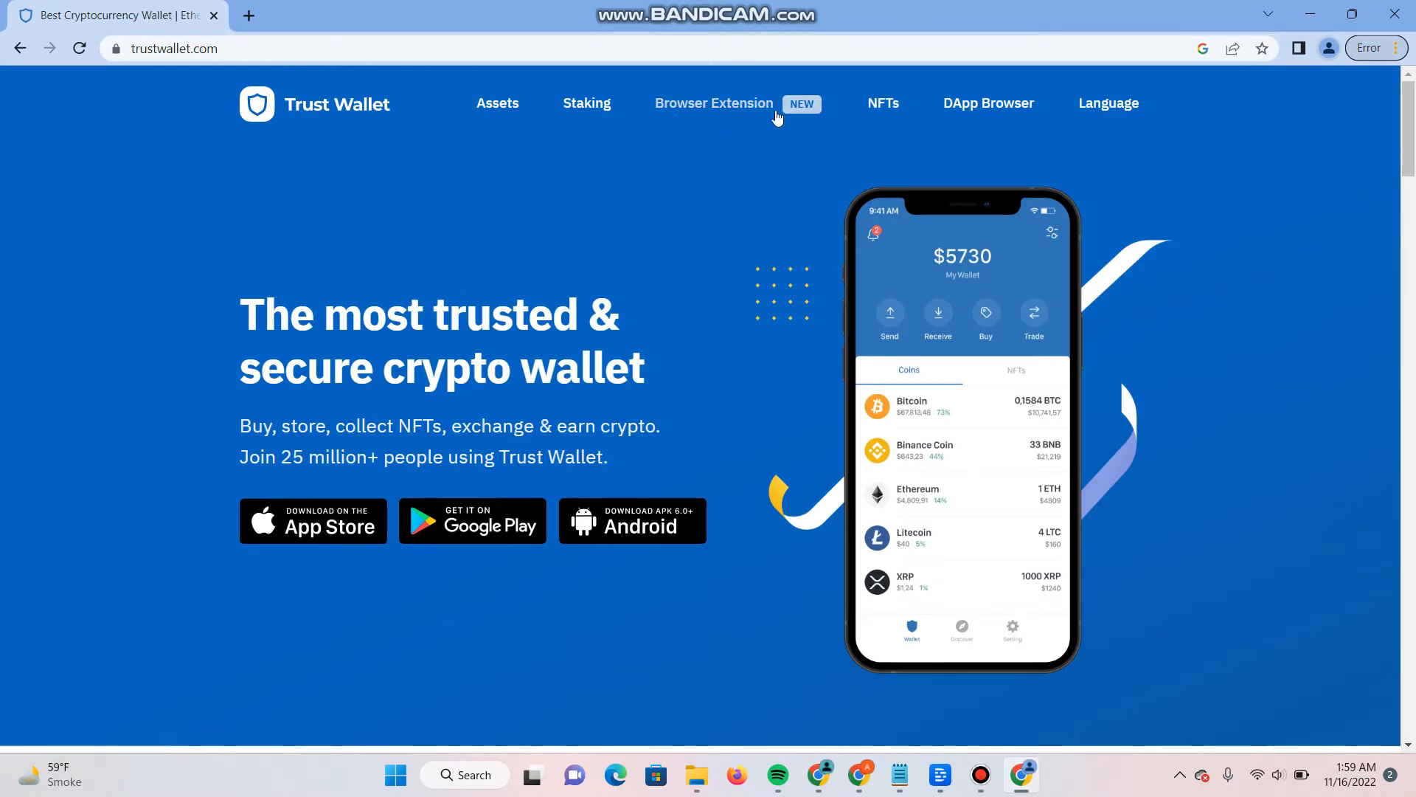
left_click(714, 103)
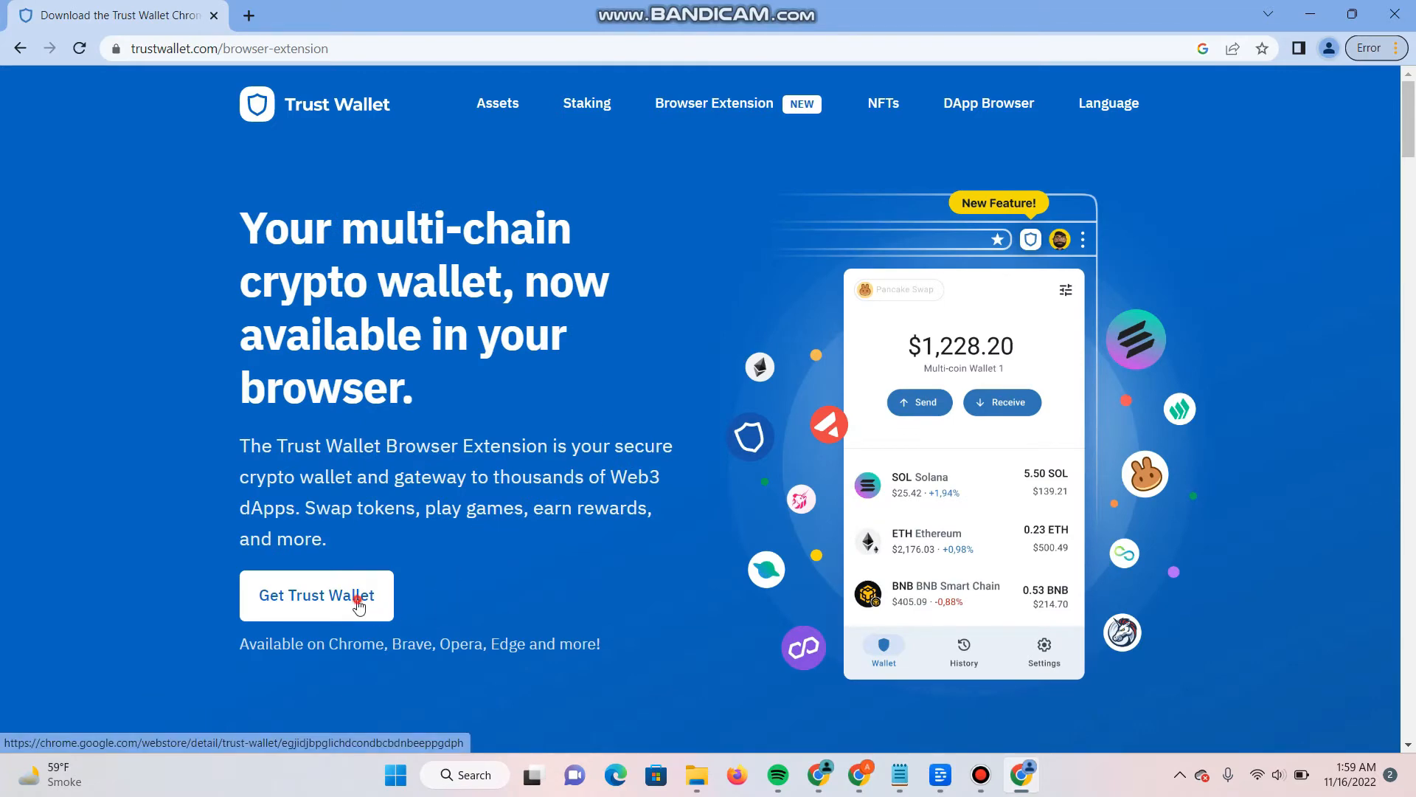
left_click(315, 595)
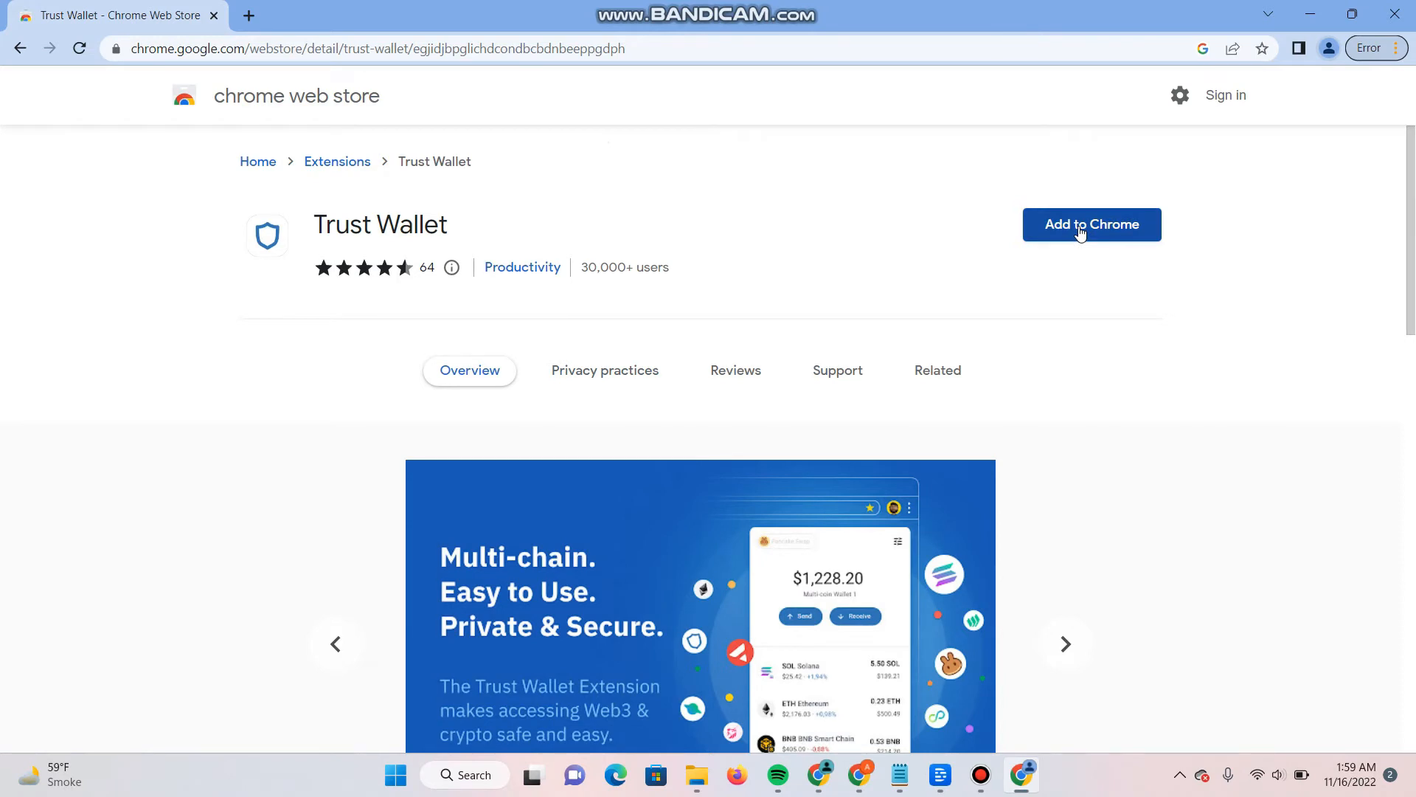
Add the Trust Wallet extension to Chrome and dismiss the installation notice
left_click(1092, 225)
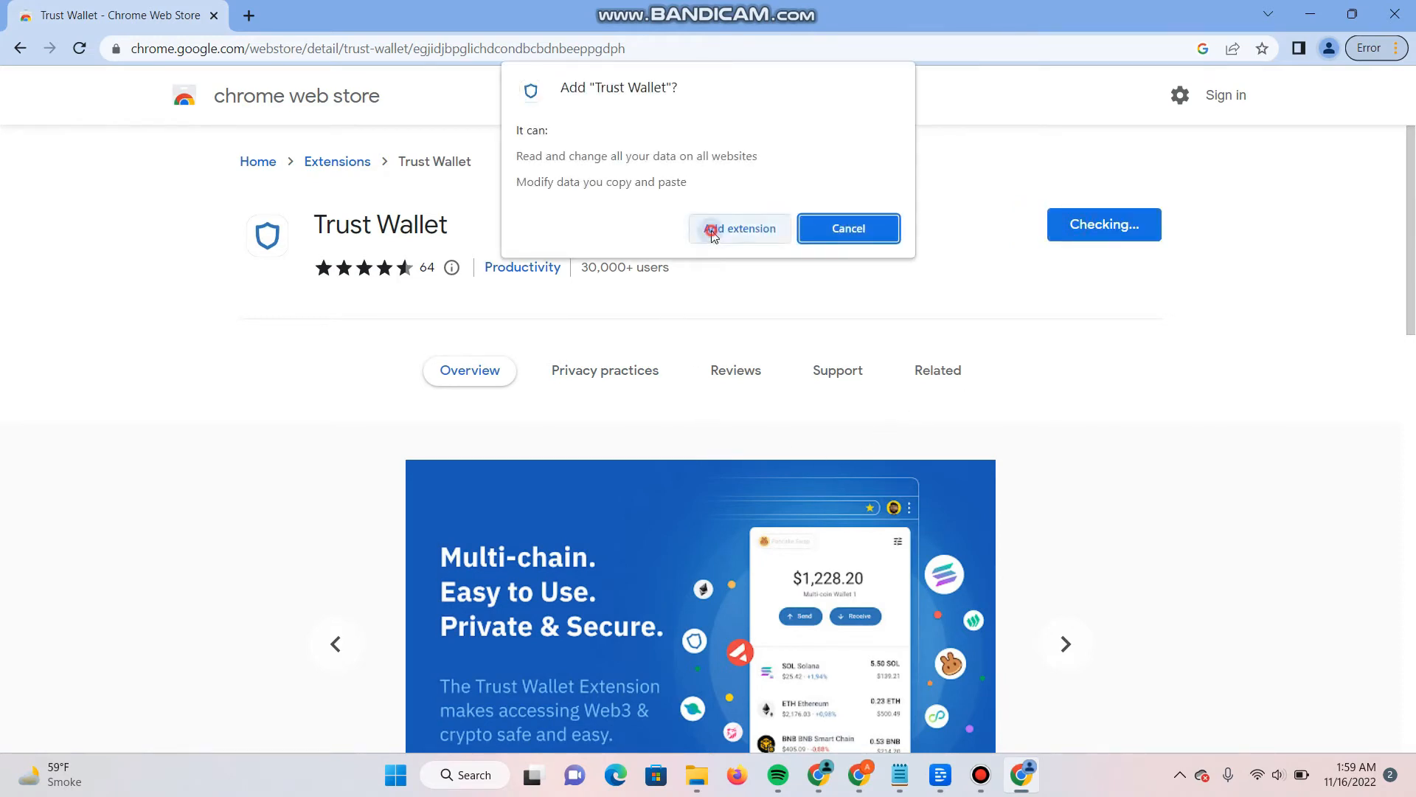
left_click(741, 227)
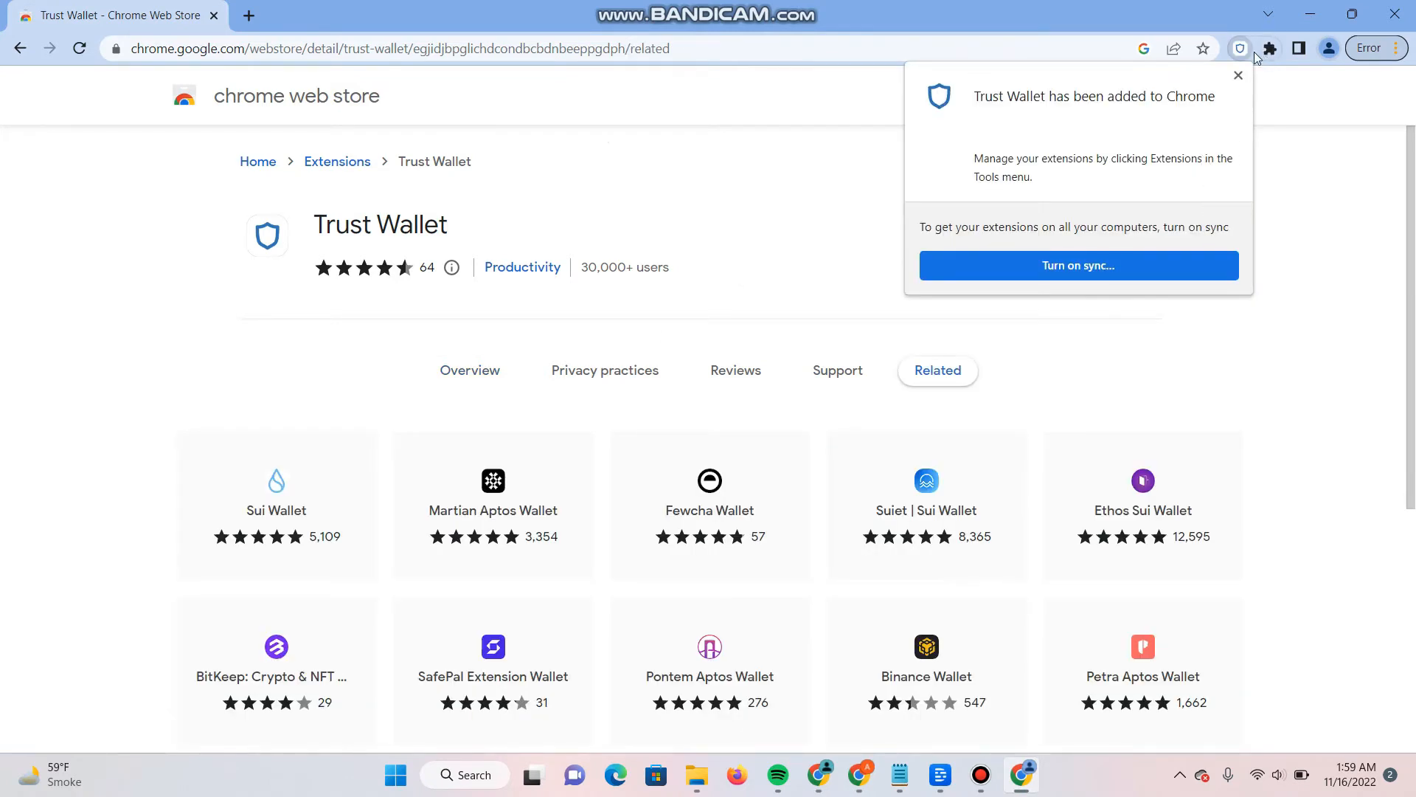
left_click(1237, 74)
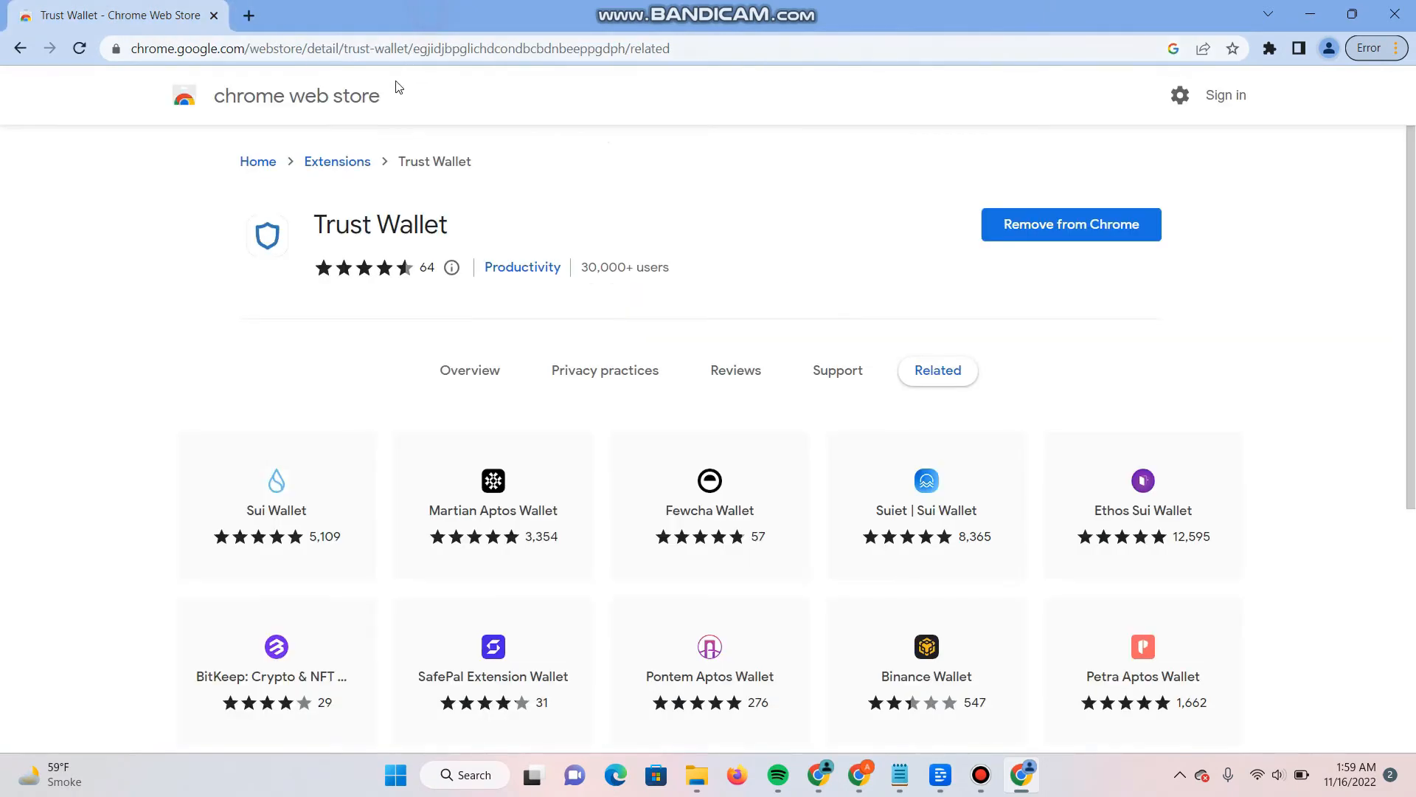
Launch Trust Wallet from the Extensions menu and back out to its welcome screen
left_click(1269, 47)
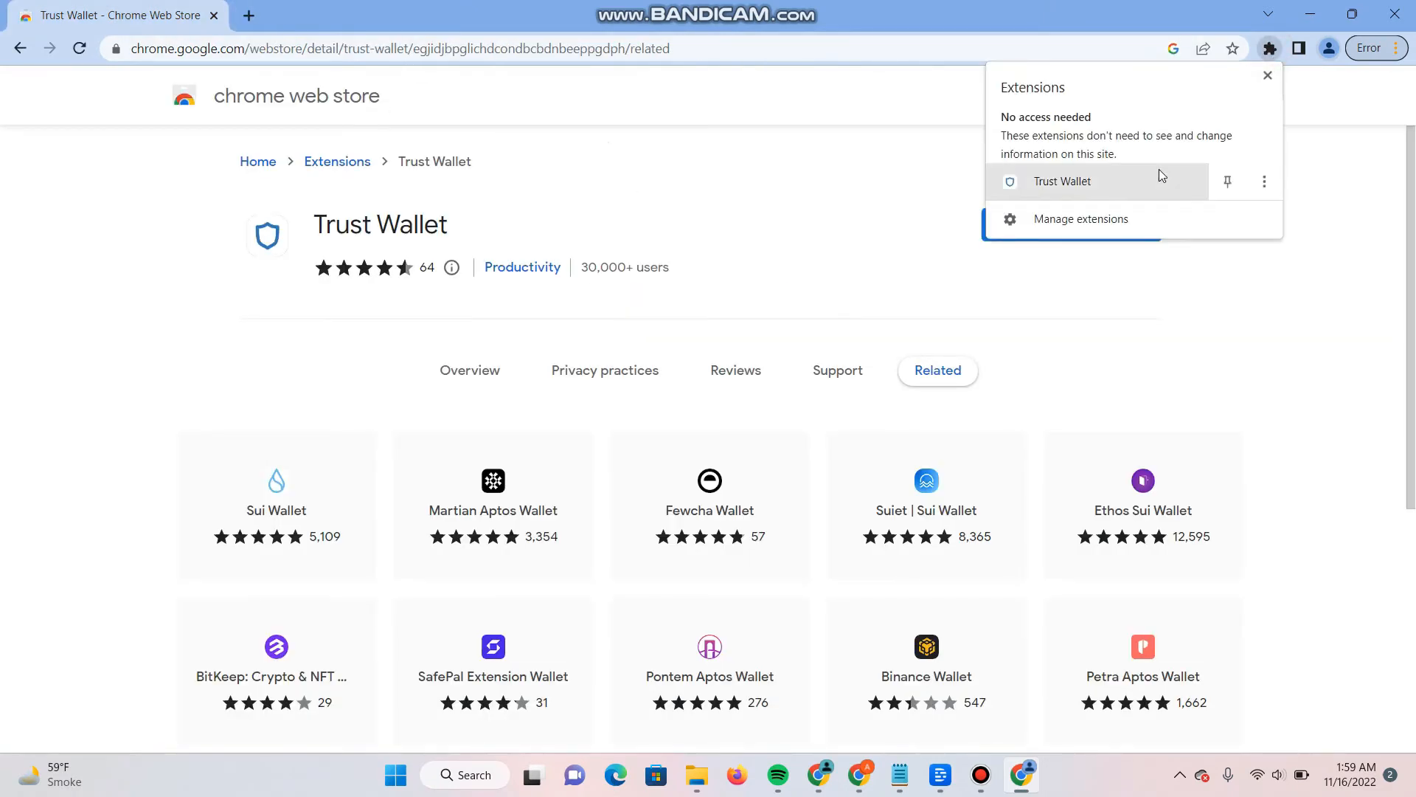
left_click(1062, 181)
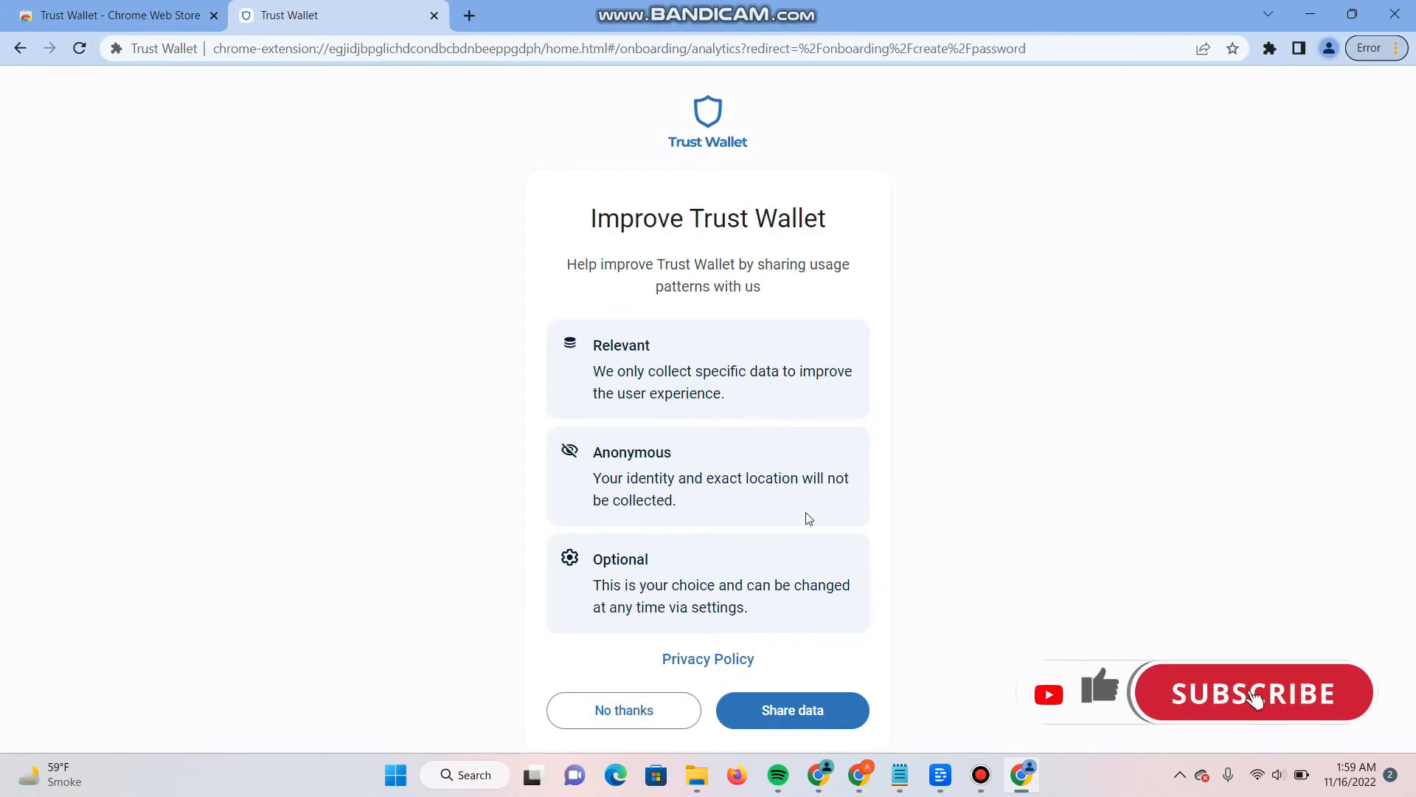
left_click(793, 710)
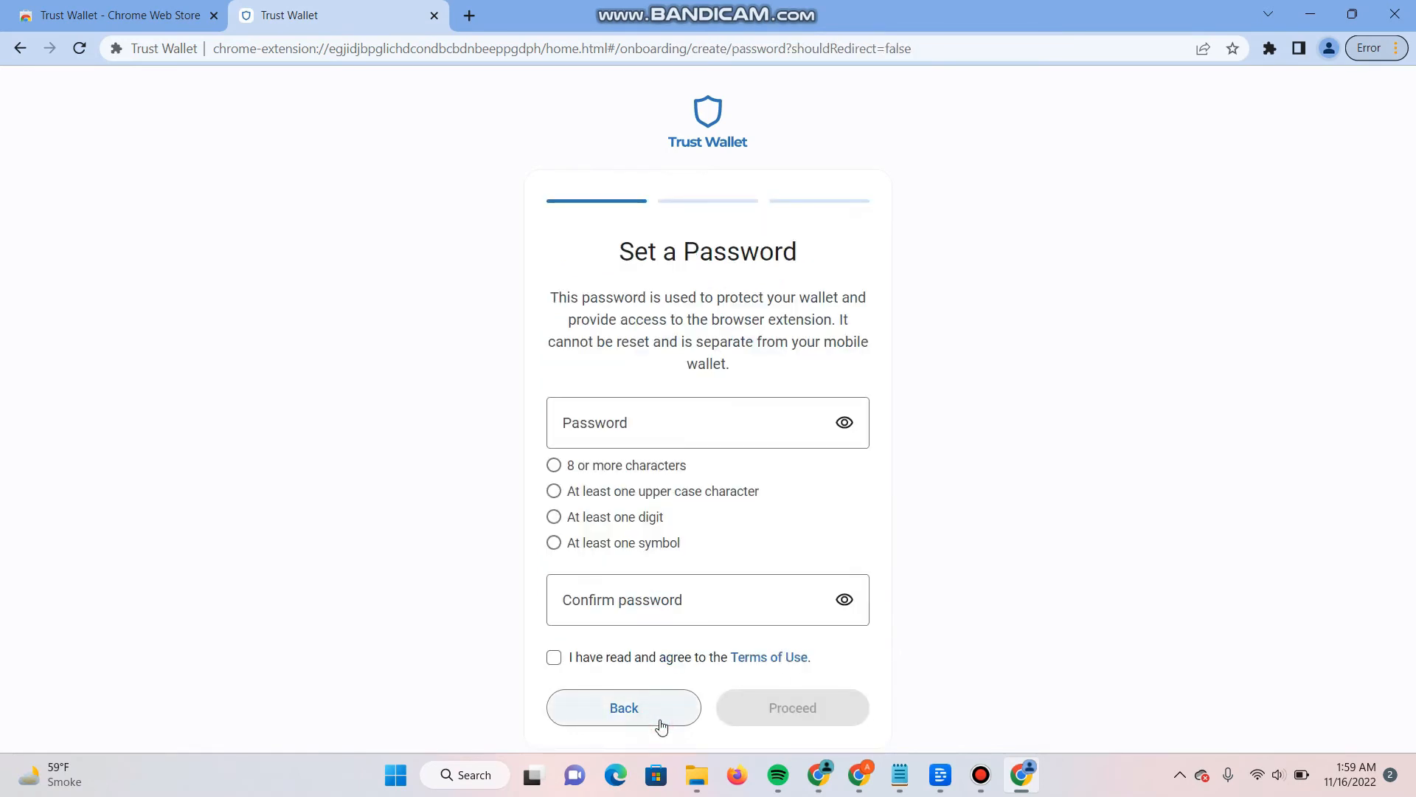
left_click(623, 709)
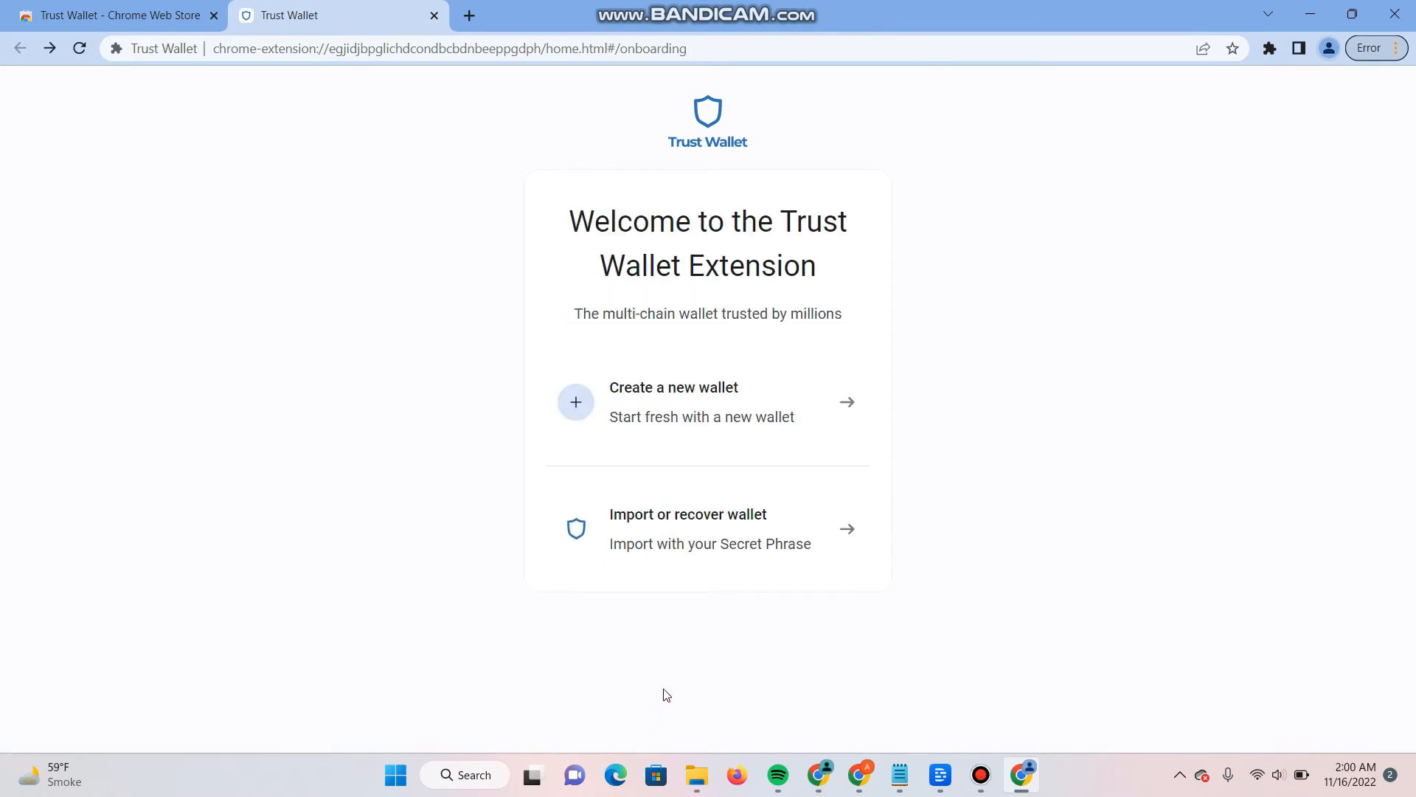
Choose 'Create a new wallet' on the Trust Wallet welcome screen
left_click(688, 528)
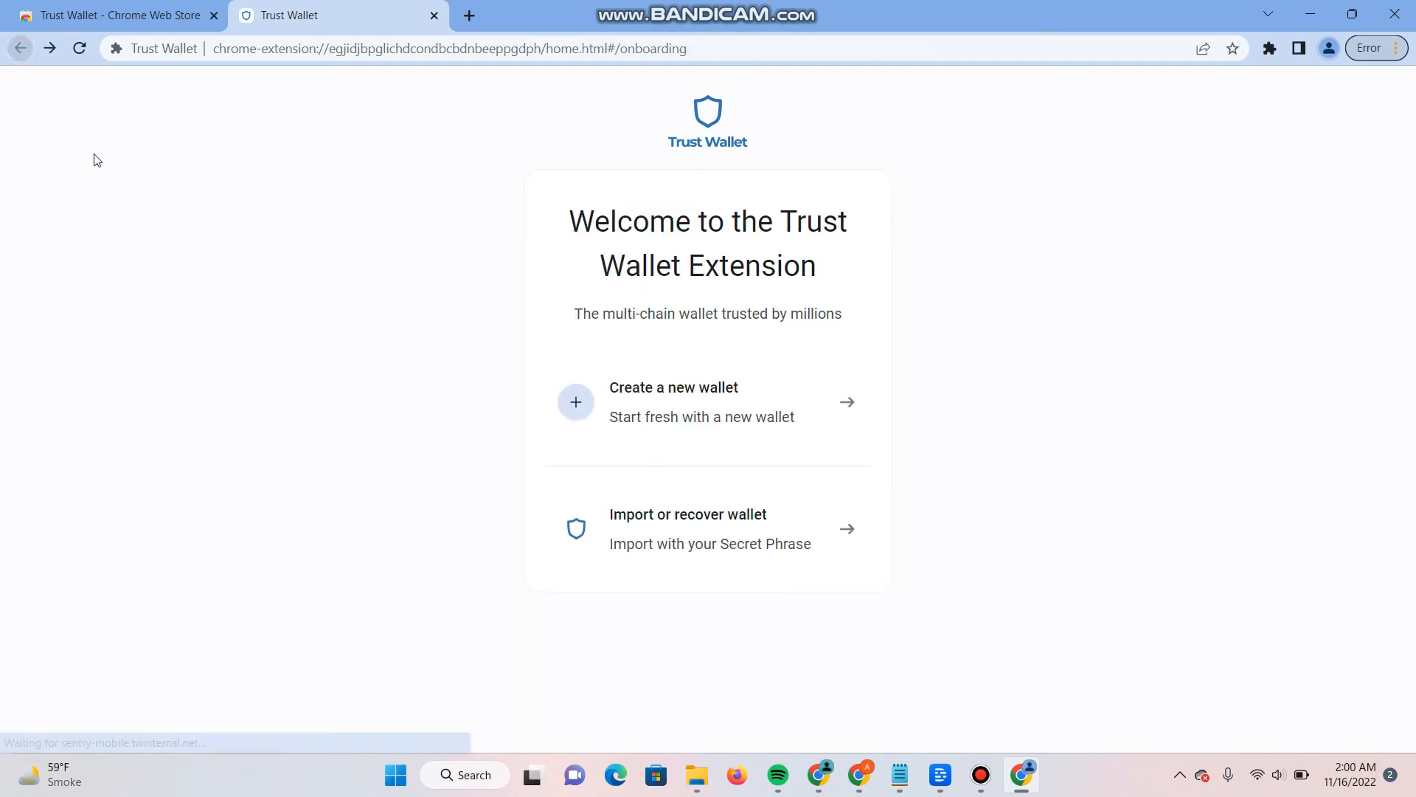
left_click(672, 401)
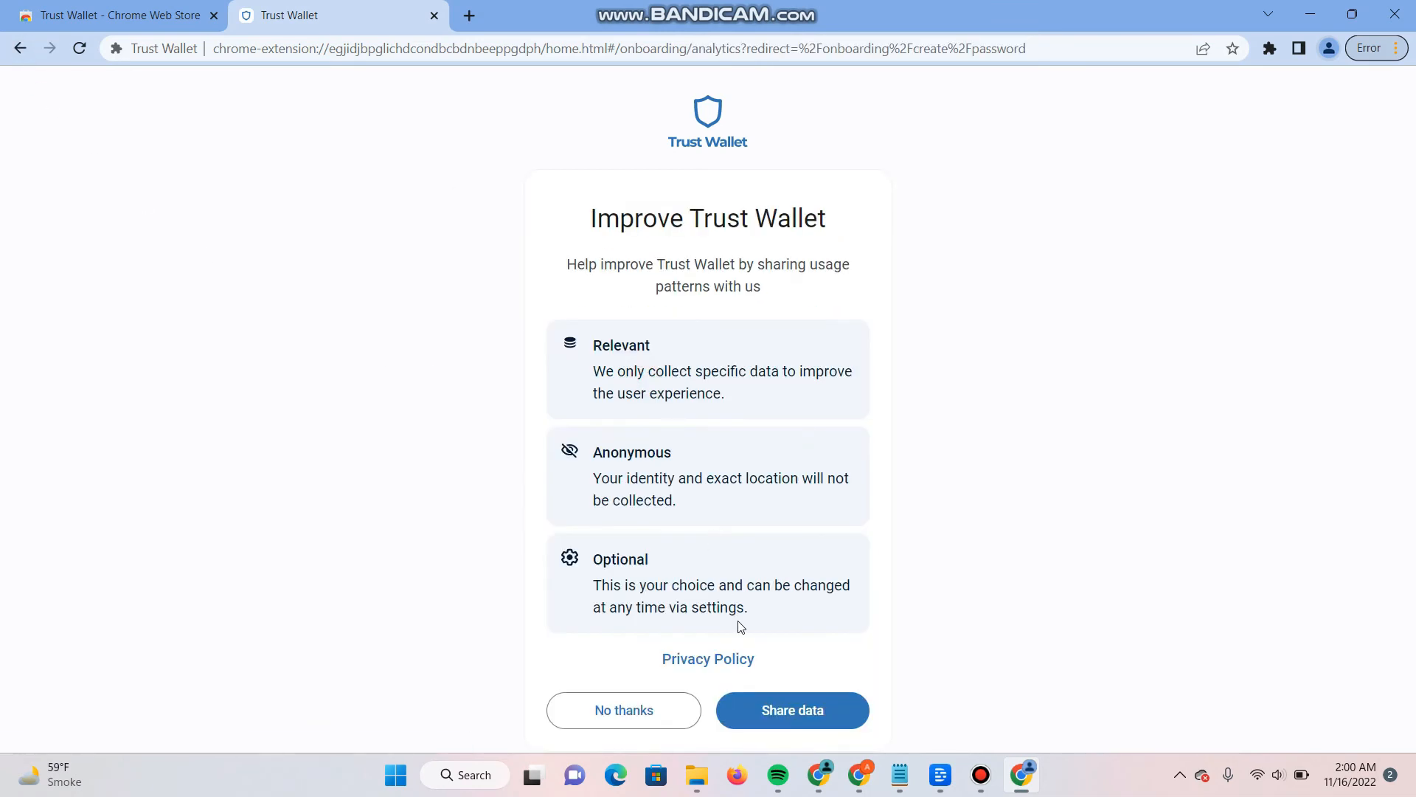
Answer the usage-data request and start typing a password on Set a Password
left_click(792, 710)
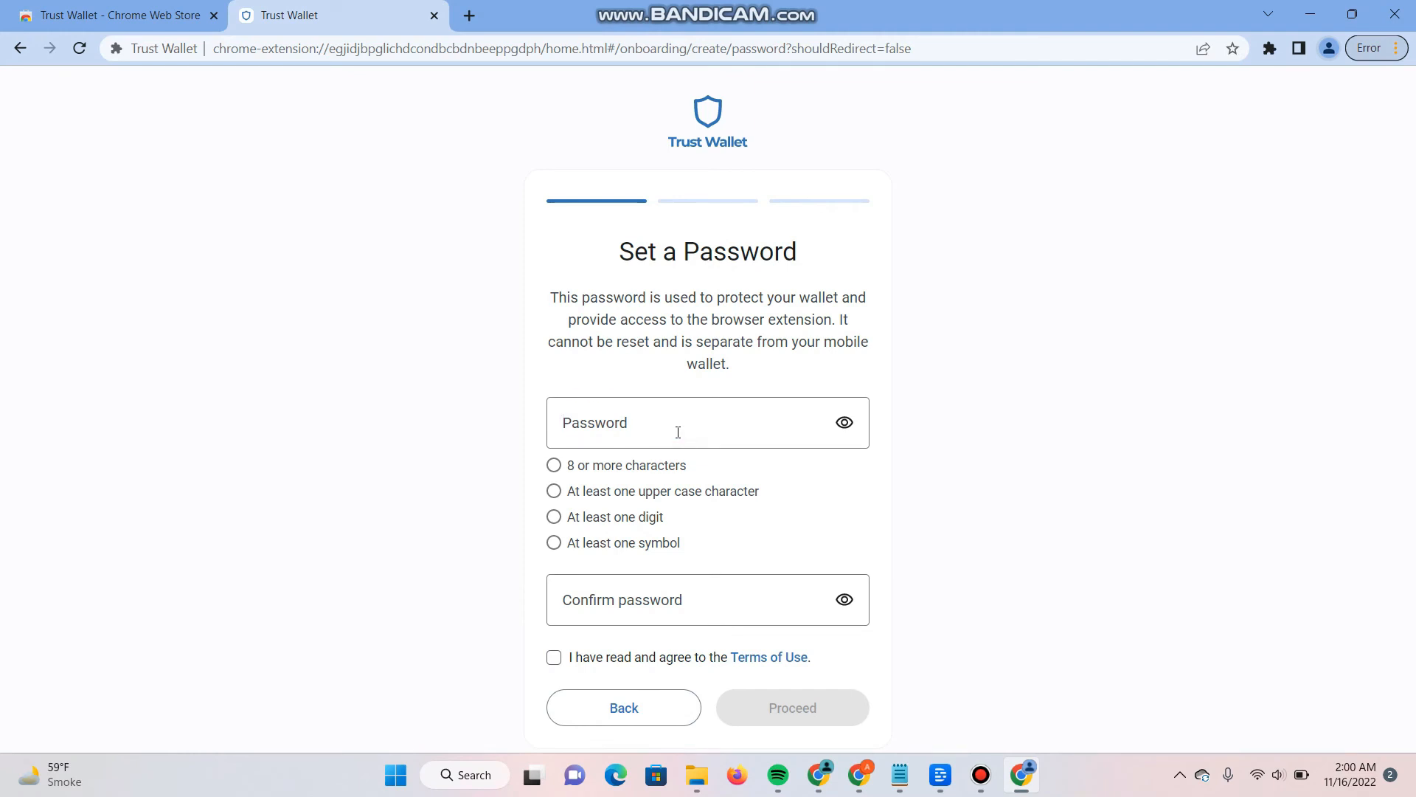
type("••")
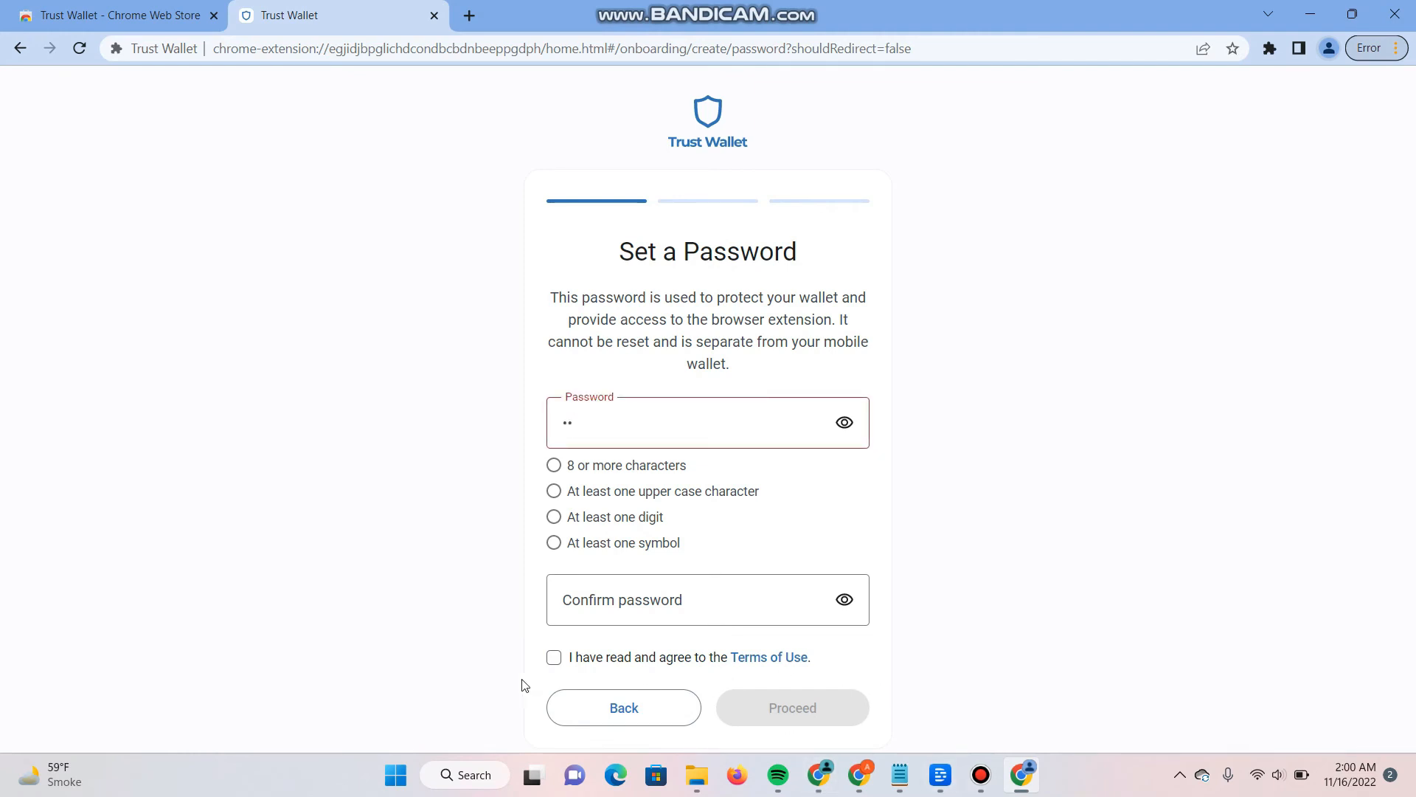